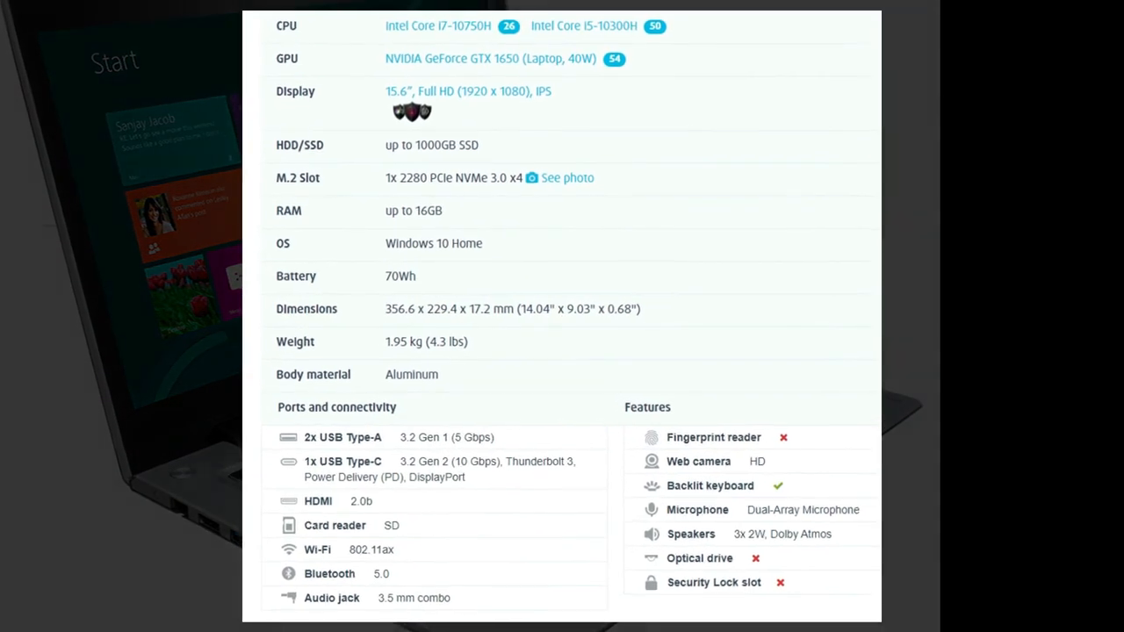
{"action": "scroll", "scroll_direction": "down", "scroll_amount": 3}
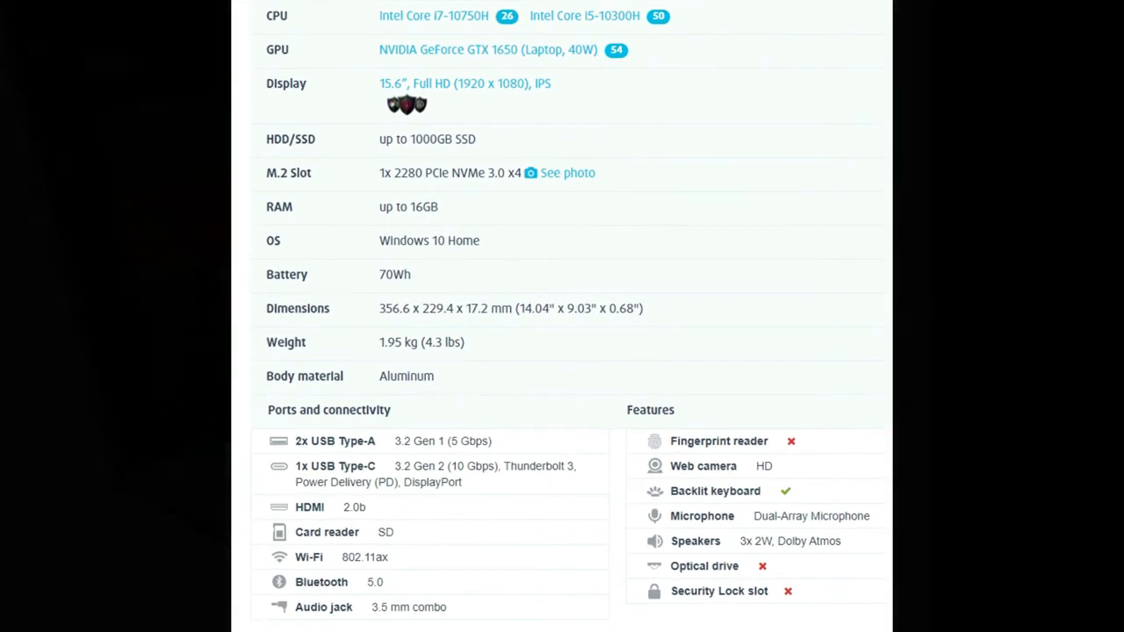